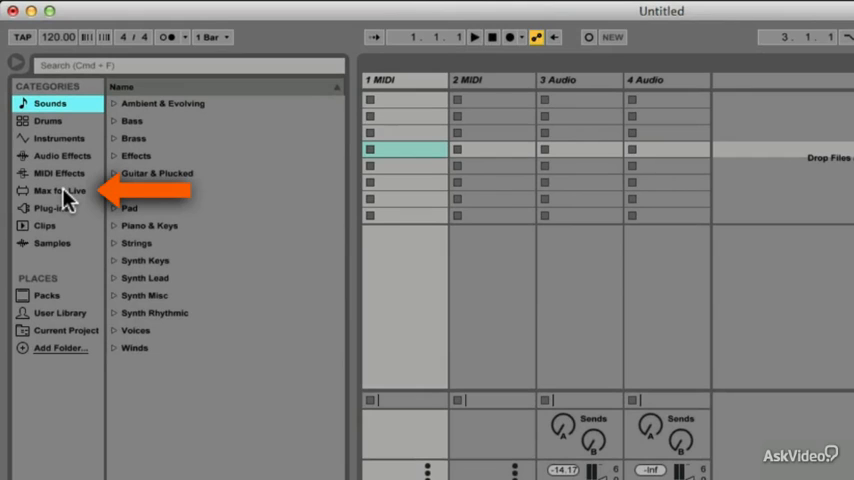
# Show the Max for Live category and expand the Max MIDI Effect folder
pyautogui.click(59, 190)
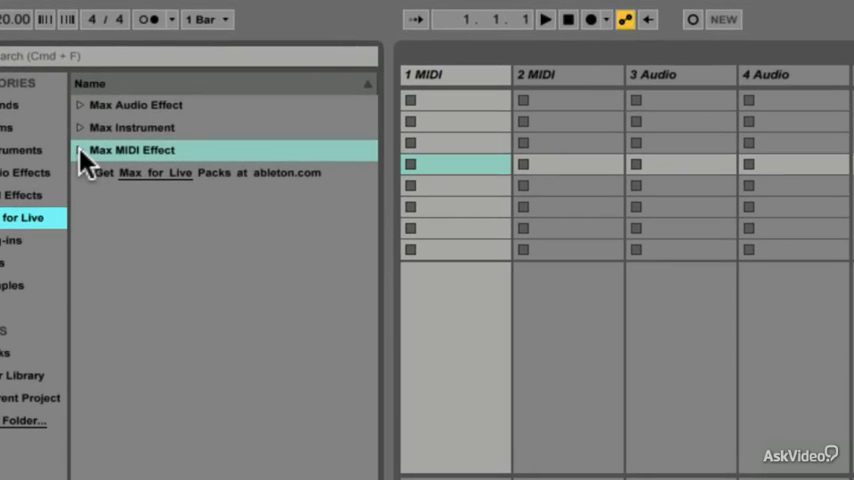
pyautogui.click(80, 150)
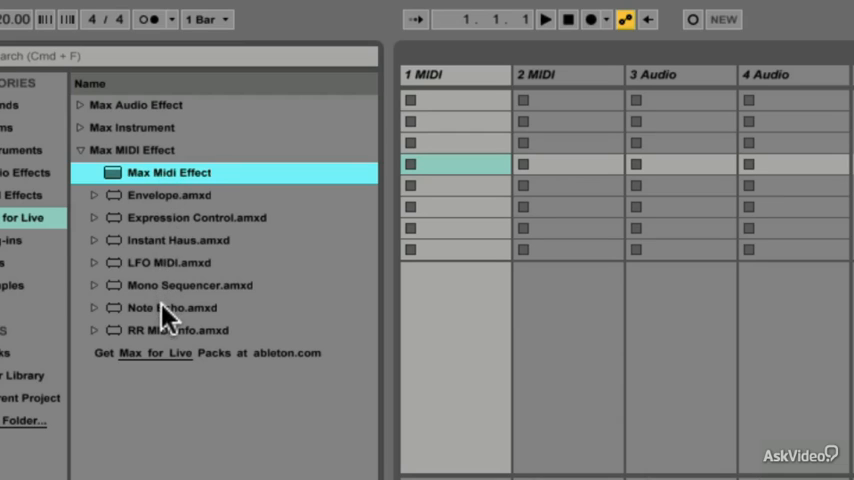
pyautogui.moveTo(168, 338)
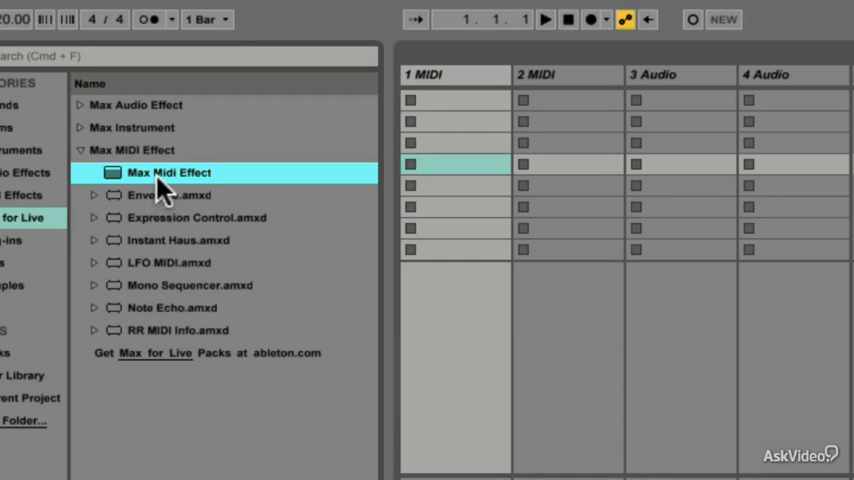
pyautogui.moveTo(160, 185)
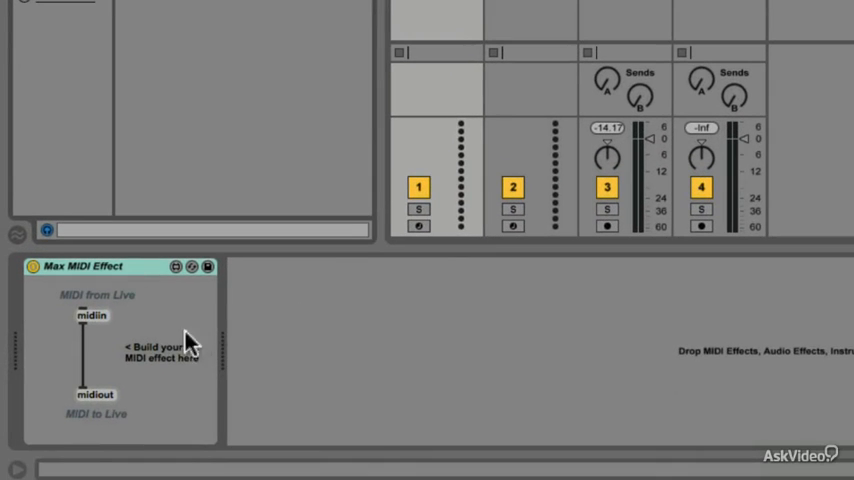
pyautogui.moveTo(170, 378)
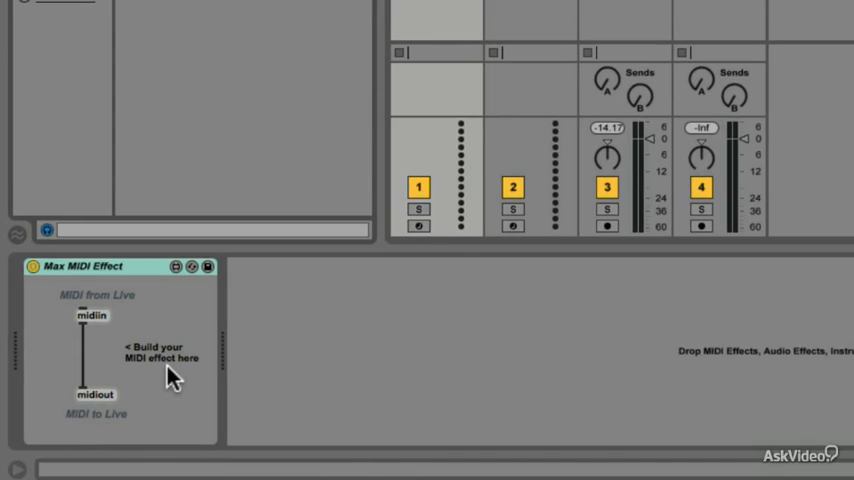
pyautogui.moveTo(150, 278)
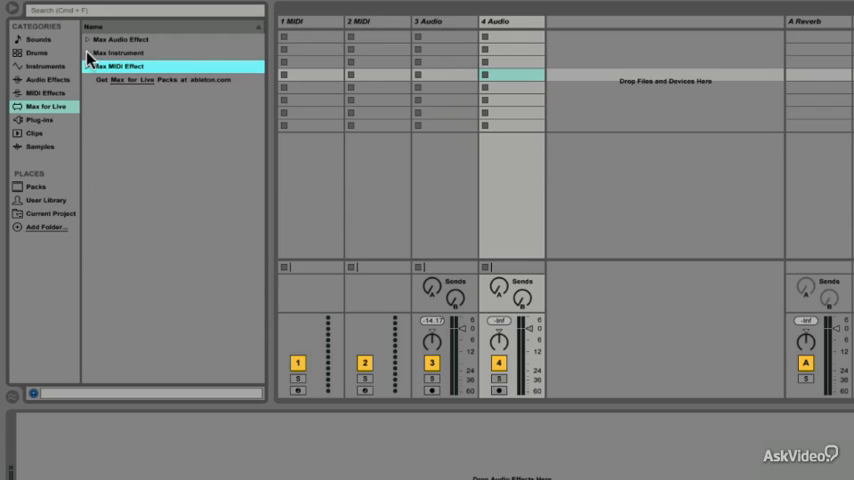
# Load the blank Max Instrument onto 1 MIDI, then select the 3 Audio track
pyautogui.click(88, 52)
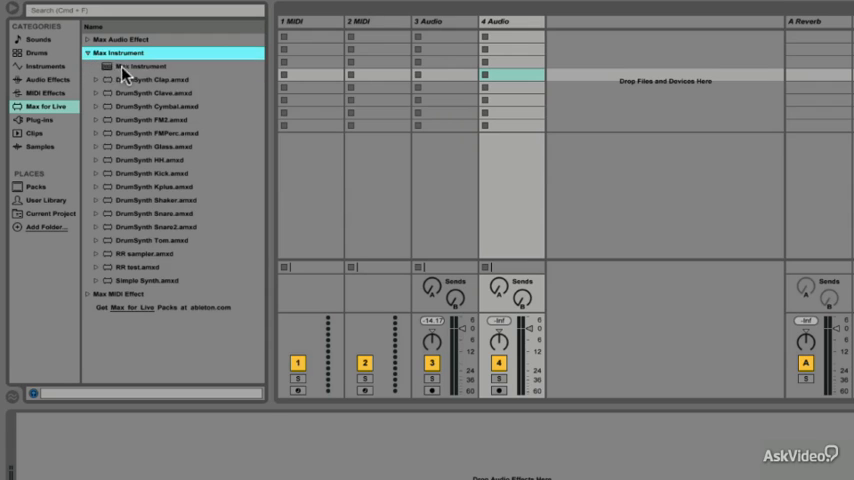
pyautogui.click(138, 66)
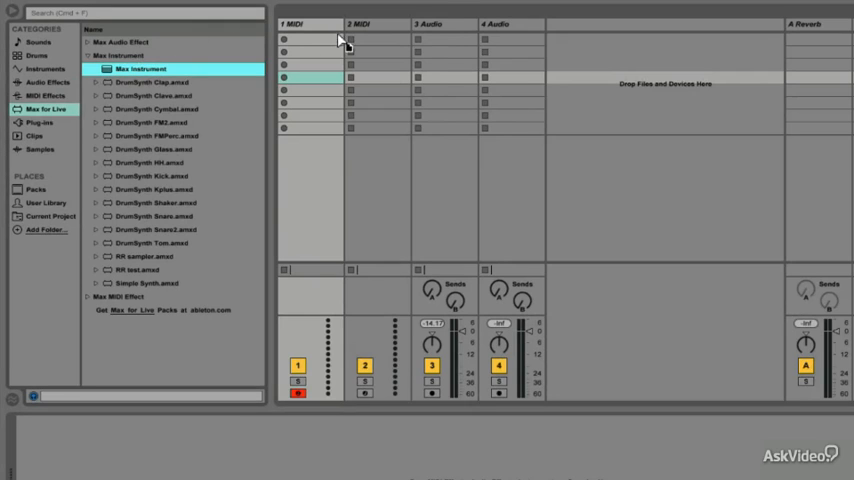
pyautogui.click(430, 24)
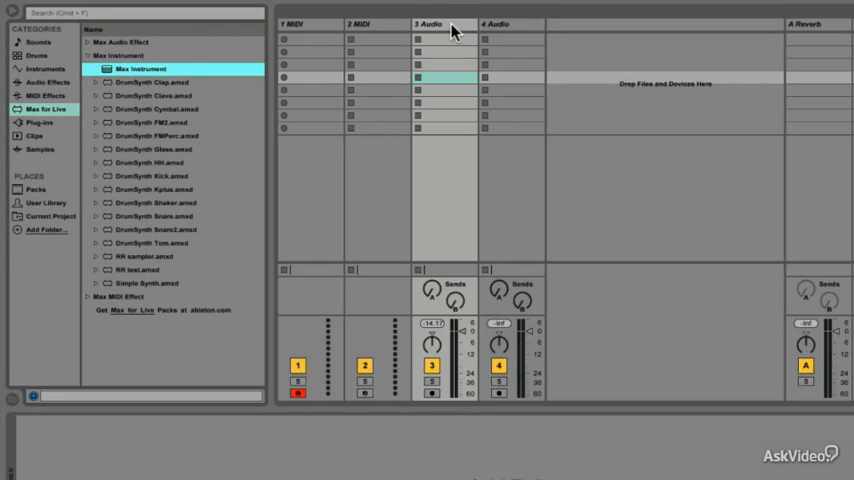
pyautogui.click(87, 55)
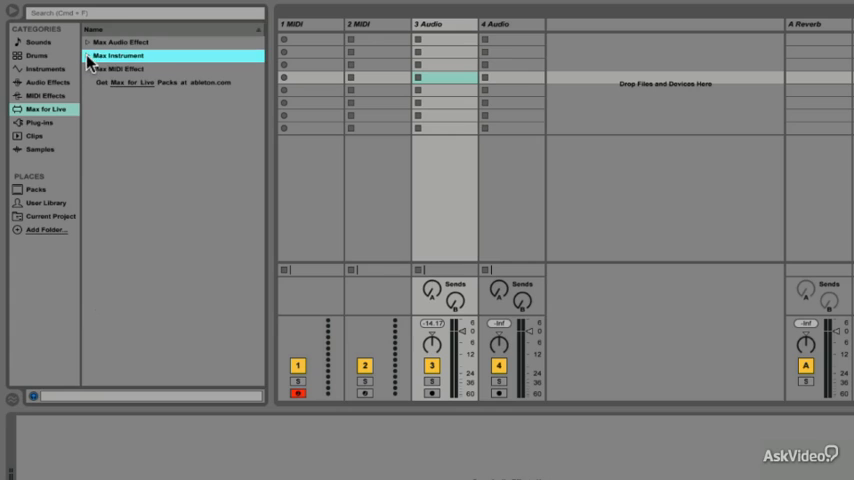
# Load the blank Max Audio Effect device onto the 3 Audio track
pyautogui.click(87, 42)
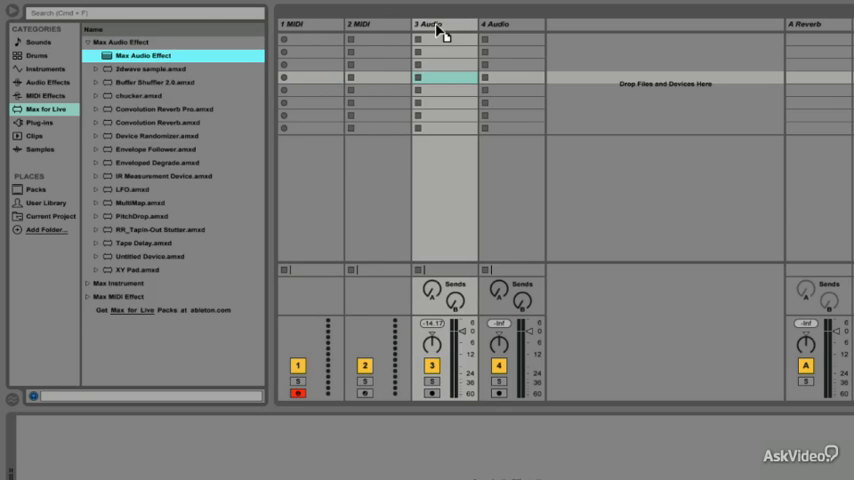
pyautogui.doubleClick(143, 55)
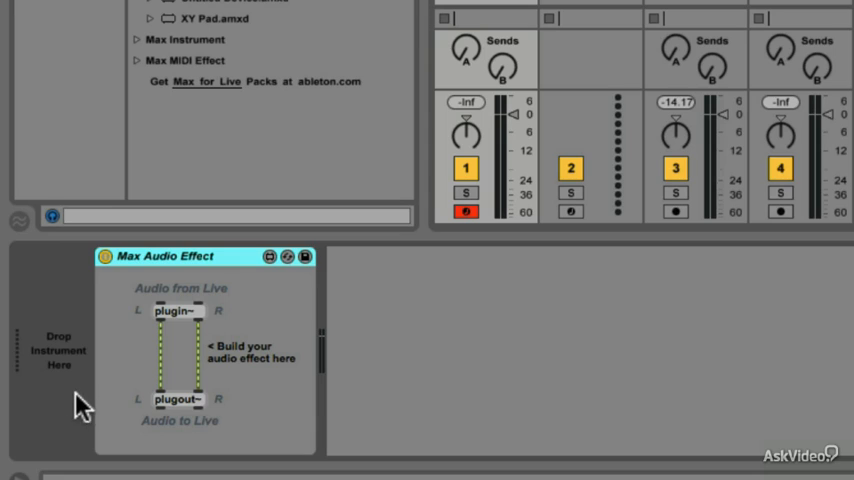
pyautogui.moveTo(76, 405)
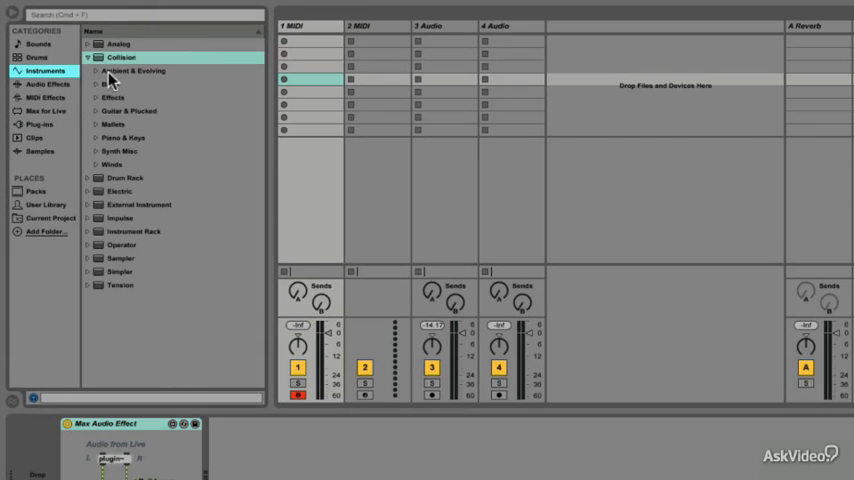
# Load the Collision instrument onto the 1 MIDI track ahead of the Max Audio Effect
pyautogui.click(120, 57)
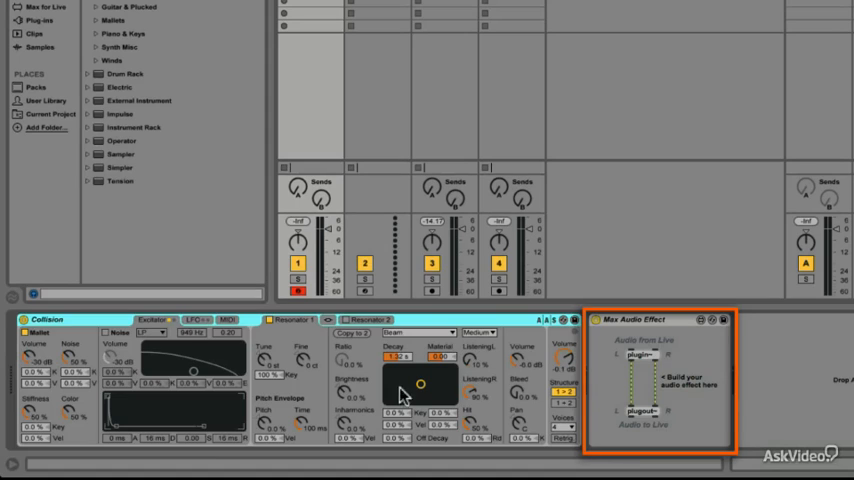
pyautogui.moveTo(650, 385)
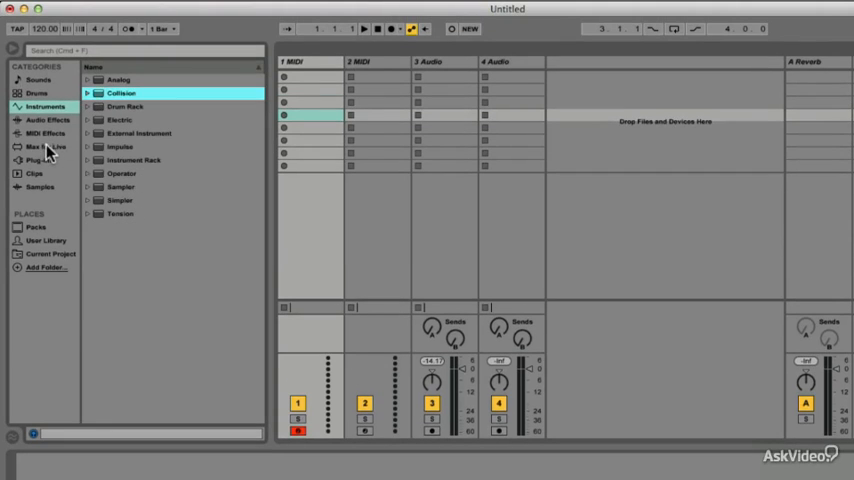
# Return to the Max for Live category and follow the Packs link to ableton.com
pyautogui.click(42, 146)
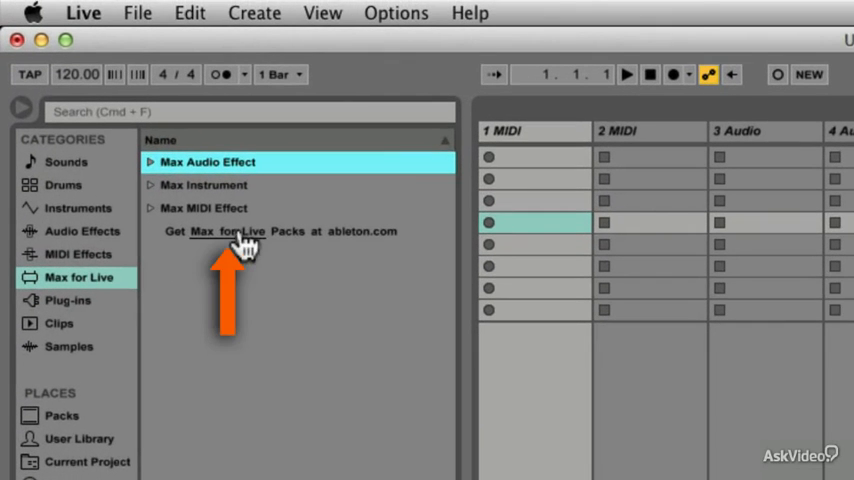
pyautogui.click(226, 231)
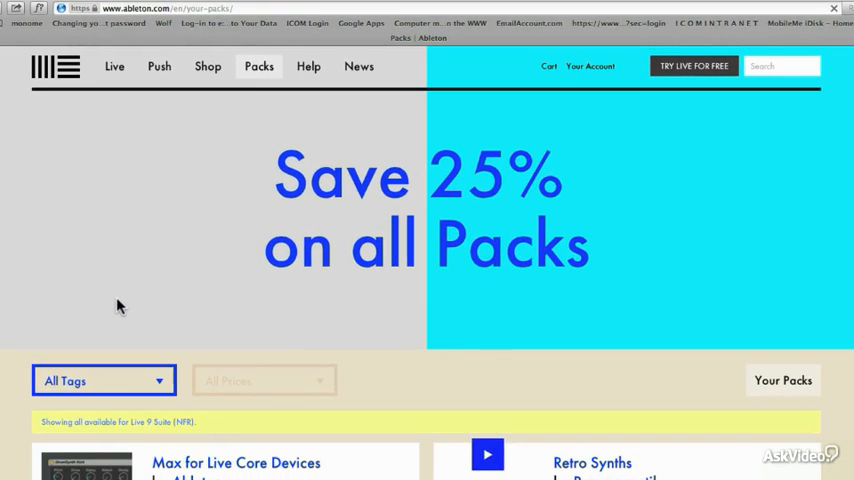
pyautogui.scroll(-3)
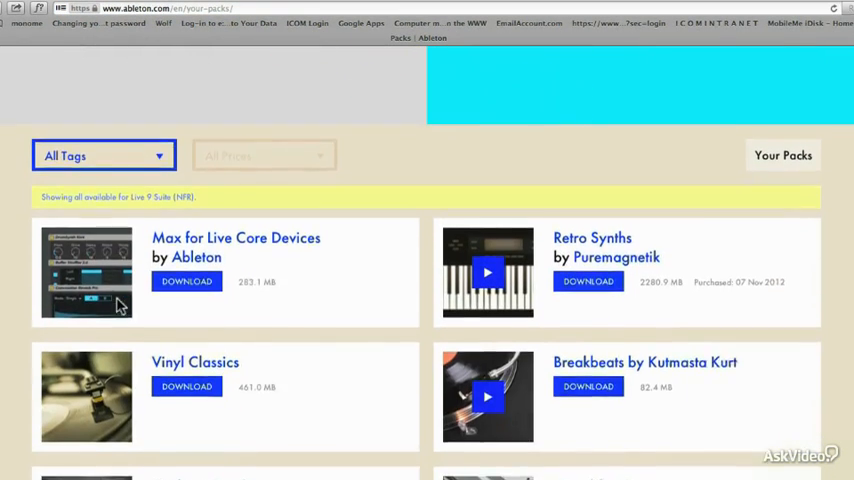
pyautogui.scroll(-3)
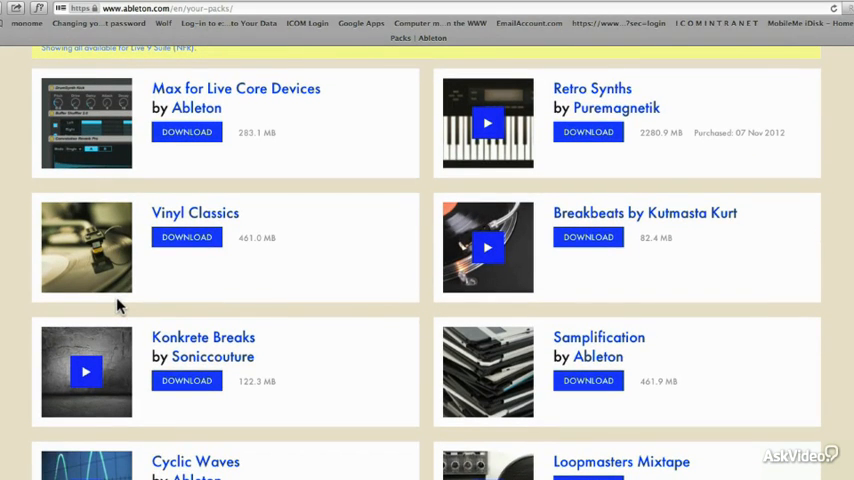
pyautogui.scroll(-3)
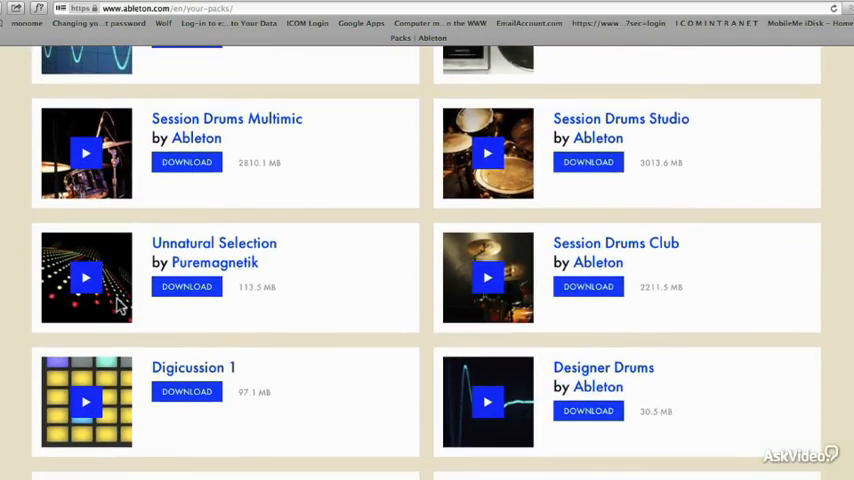
pyautogui.scroll(-3)
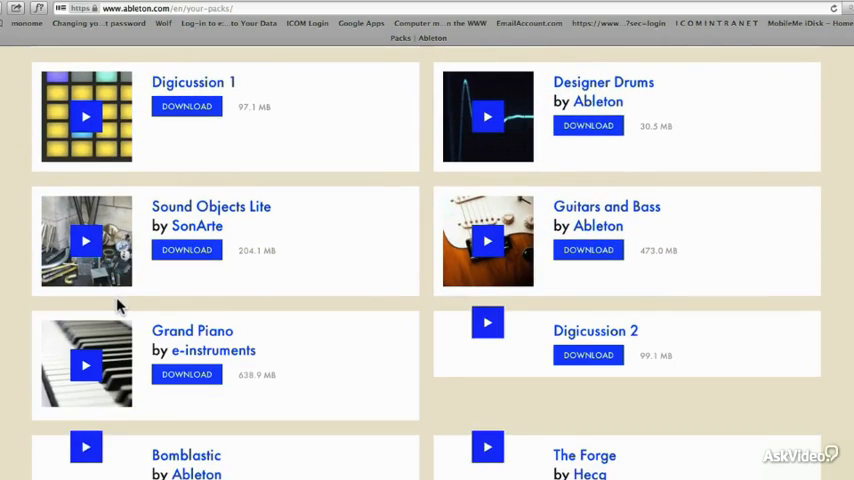
pyautogui.scroll(-3)
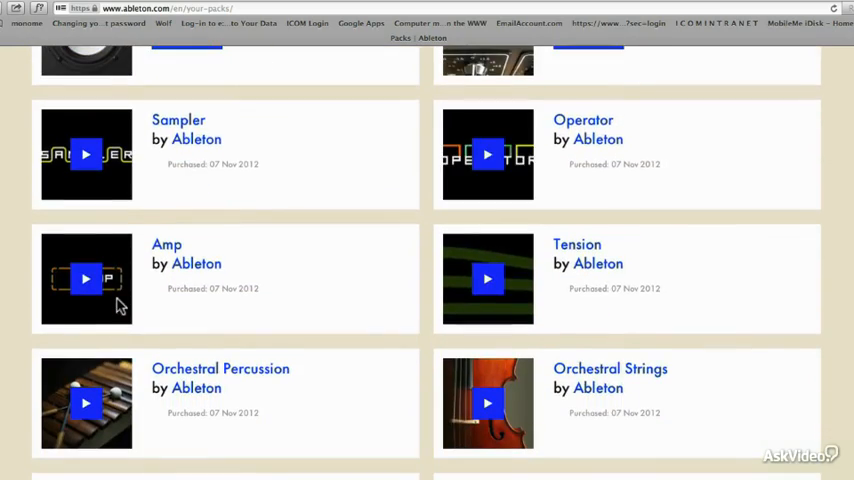
pyautogui.scroll(-3)
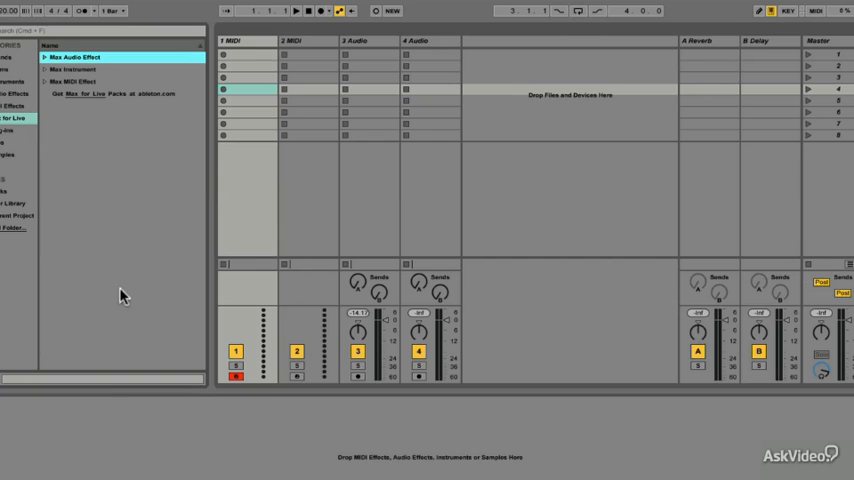
pyautogui.moveTo(124, 188)
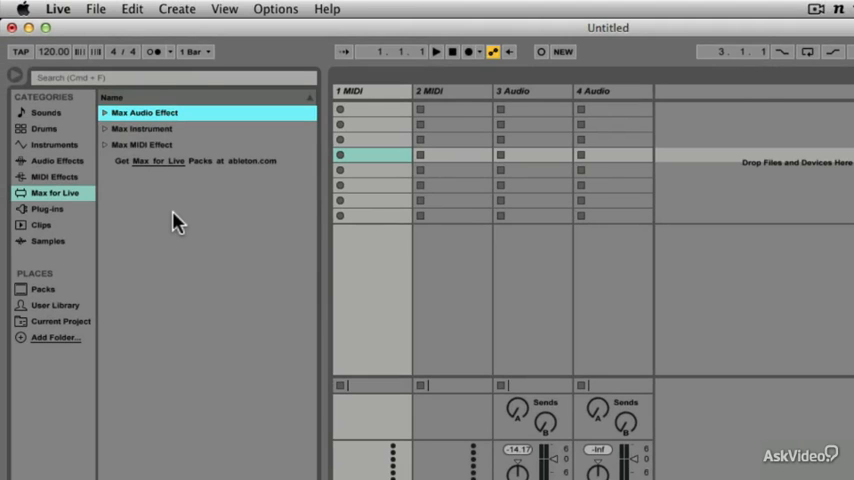
# Bring up the Live application menu from the macOS menu bar
pyautogui.click(57, 8)
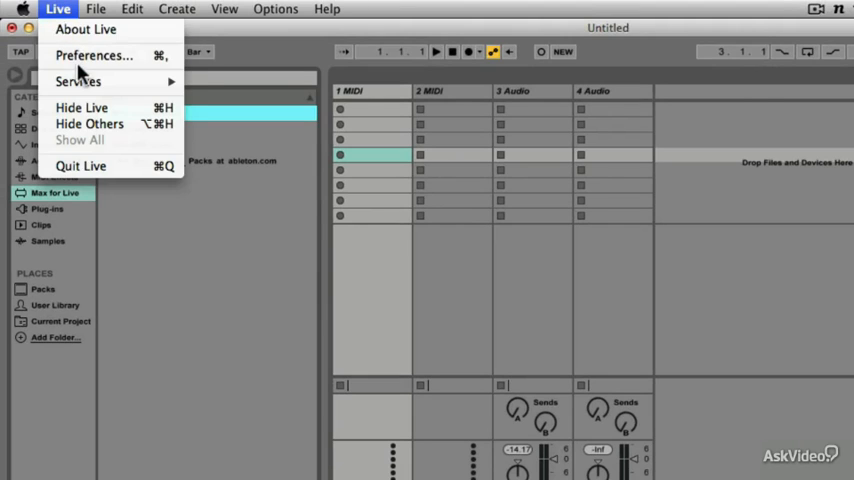
# Show the Preferences File/Folder settings with the Max Application path
pyautogui.click(93, 55)
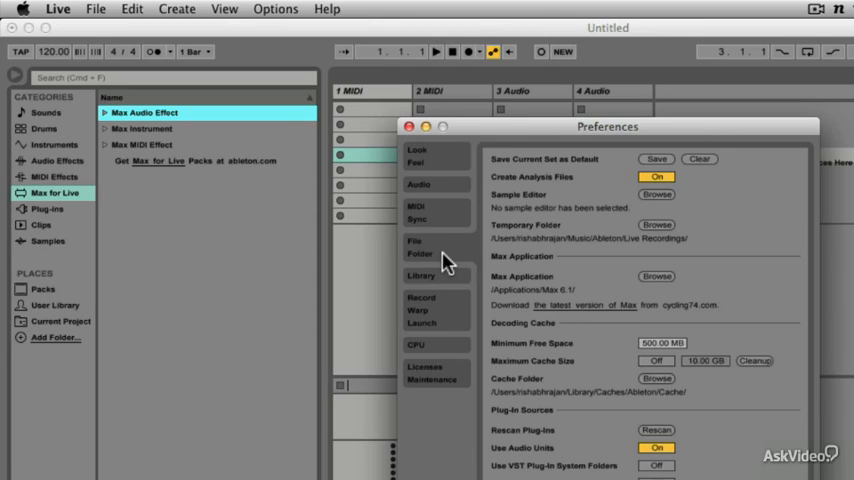
pyautogui.moveTo(573, 302)
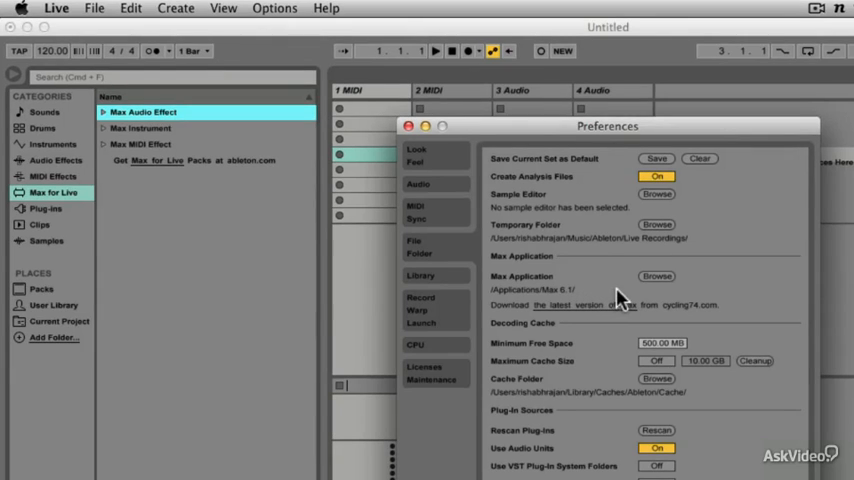
pyautogui.moveTo(665, 293)
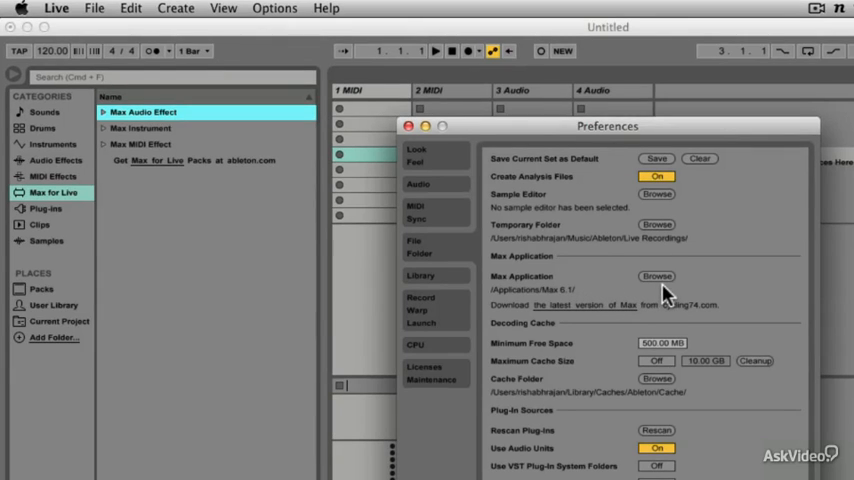
pyautogui.moveTo(611, 337)
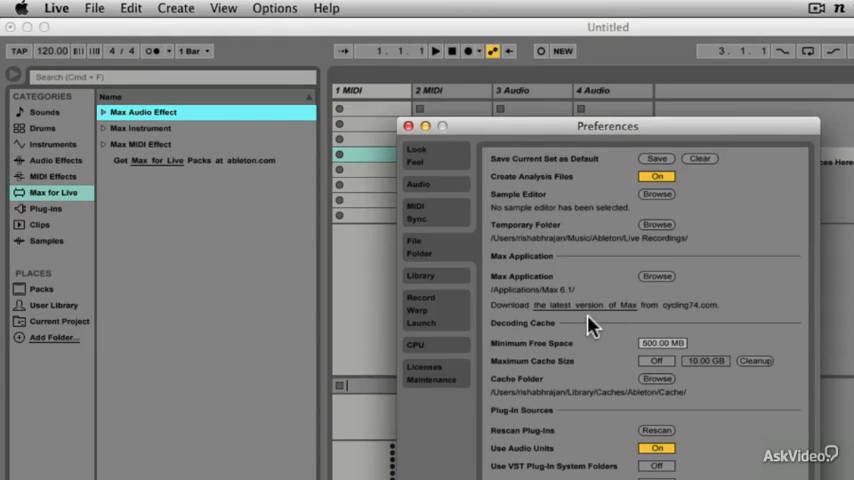
pyautogui.moveTo(583, 317)
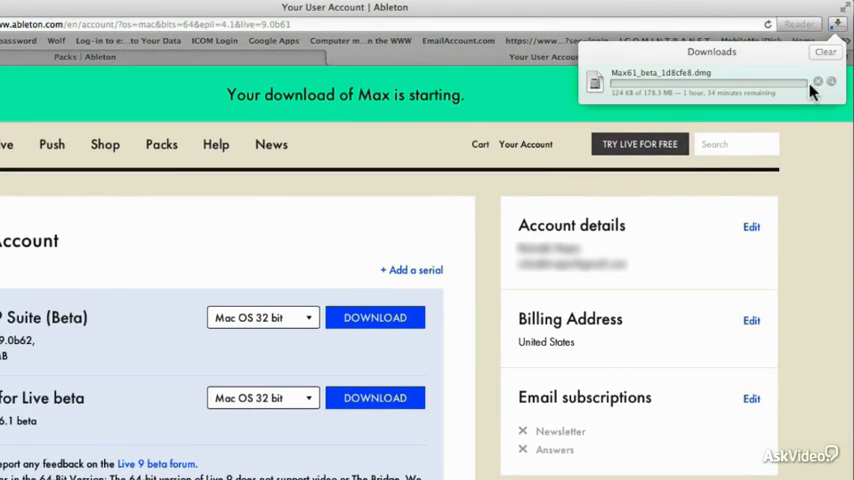
# Stop the in-progress Max download in Safari's Downloads popover
pyautogui.click(817, 81)
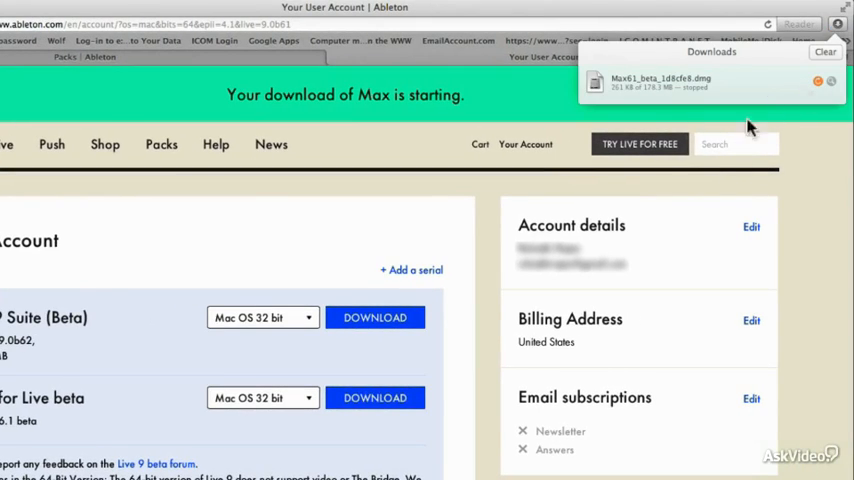